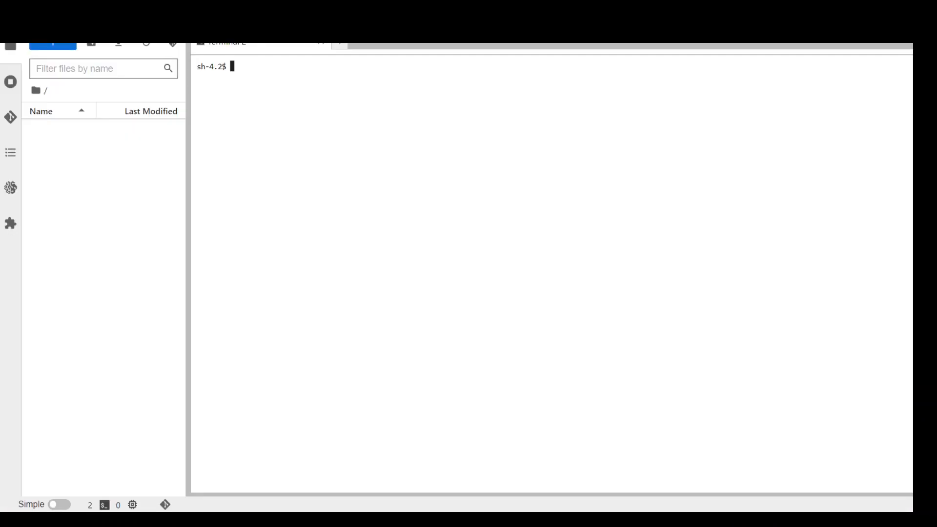
pyautogui.moveTo(367, 142)
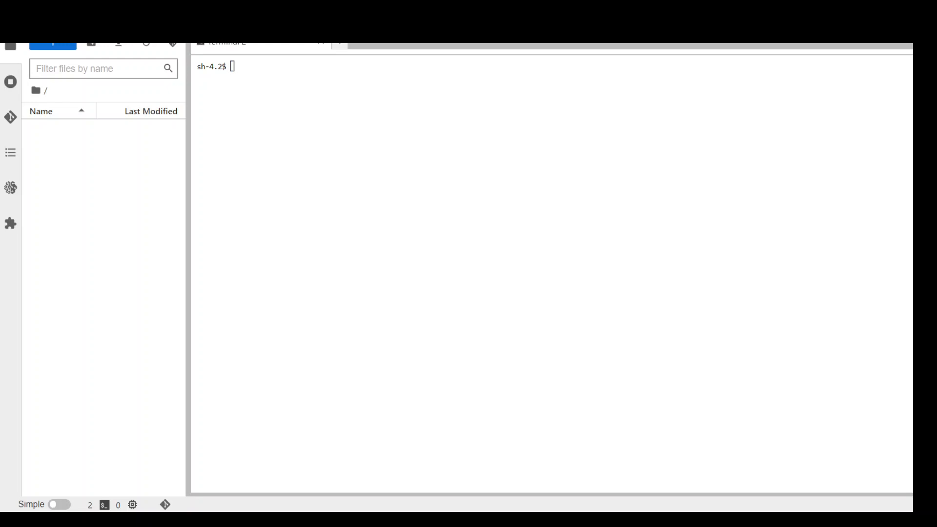
pyautogui.moveTo(426, 107)
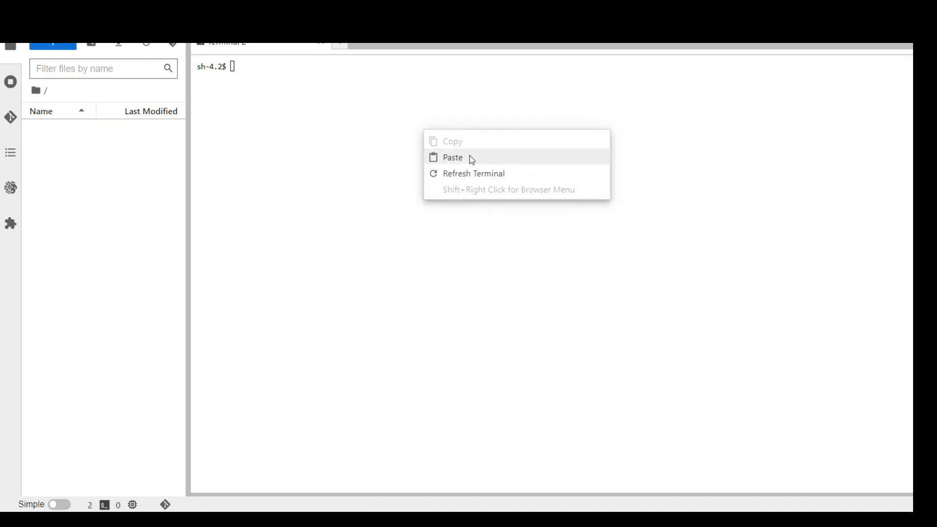
# - Clone the IAMActionHunter repository via git clone and list the directory contents with ls -ltr
pyautogui.click(452, 157)
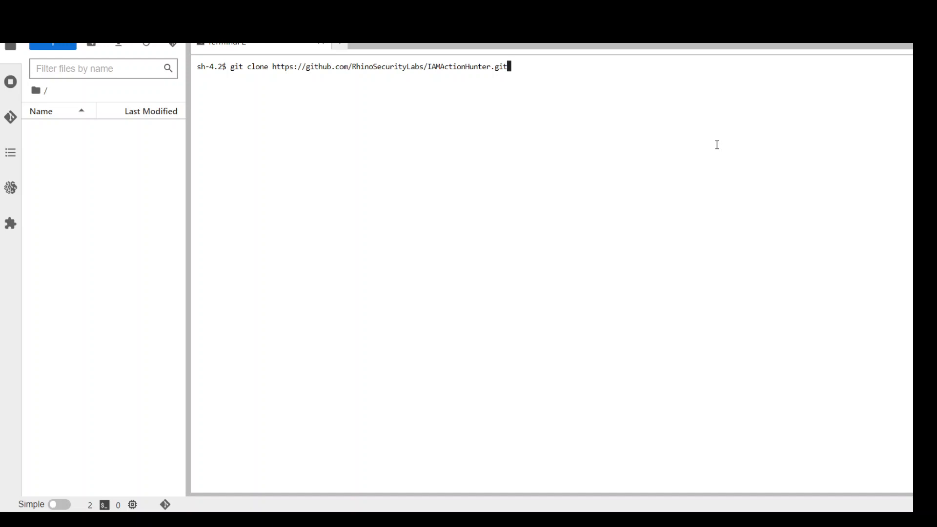
pyautogui.press('Return')
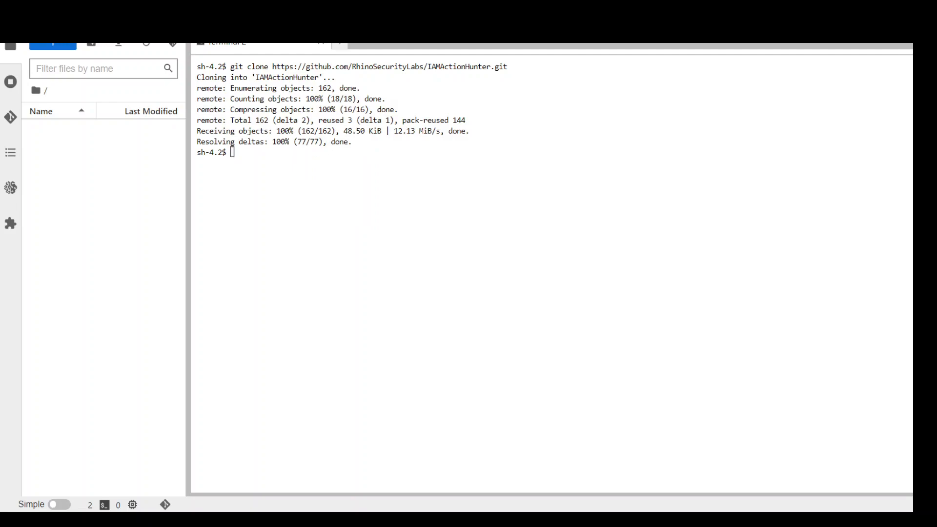
pyautogui.write('ls -ltr')
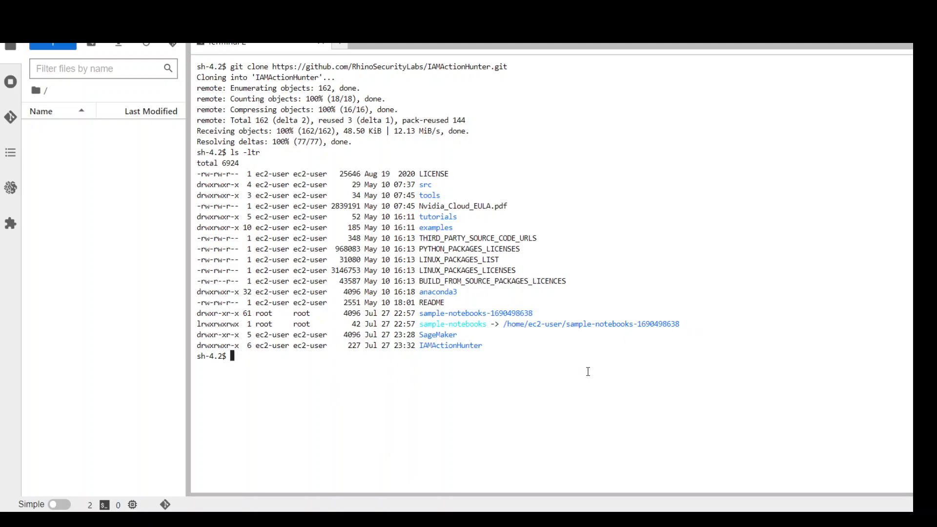
pyautogui.moveTo(659, 391)
pyautogui.write('ls')
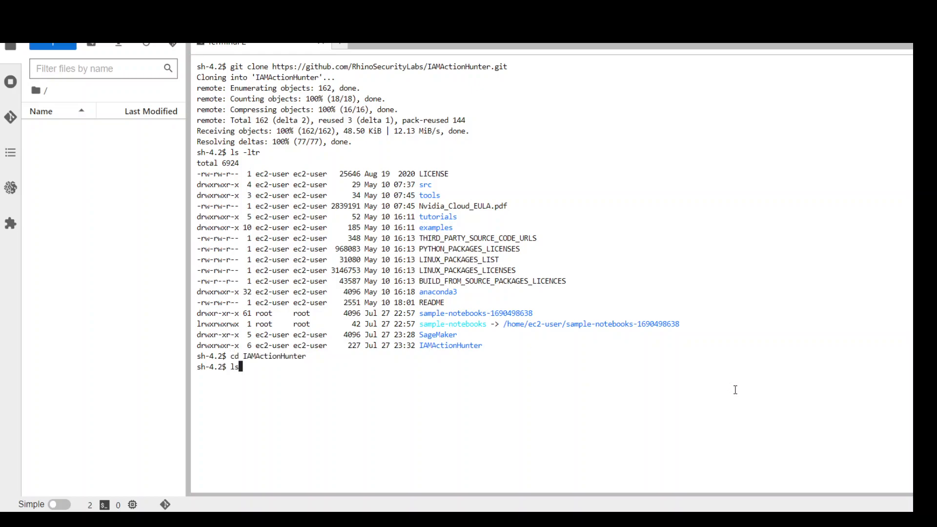
pyautogui.press('Return')
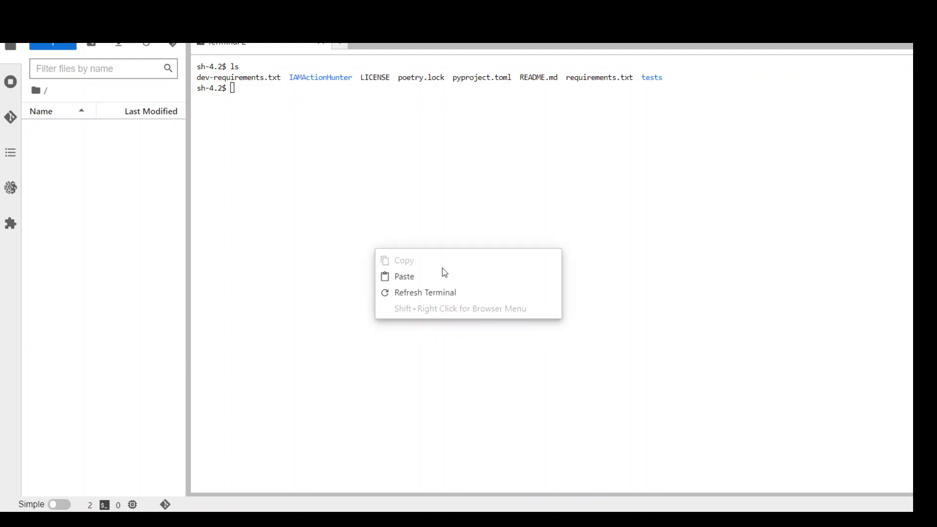
# - Install IAMActionHunter from the cloned folder with 'pip install .', then type clear
pyautogui.click(404, 276)
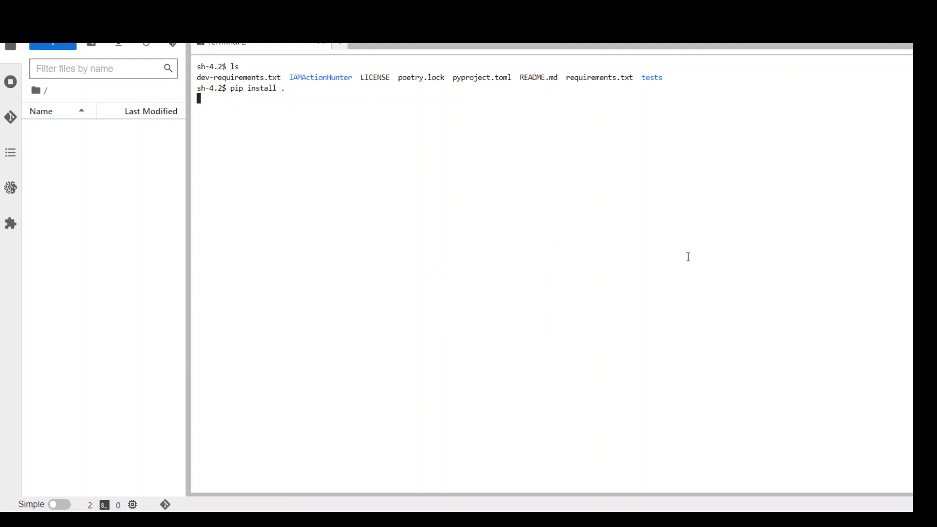
pyautogui.press('Return')
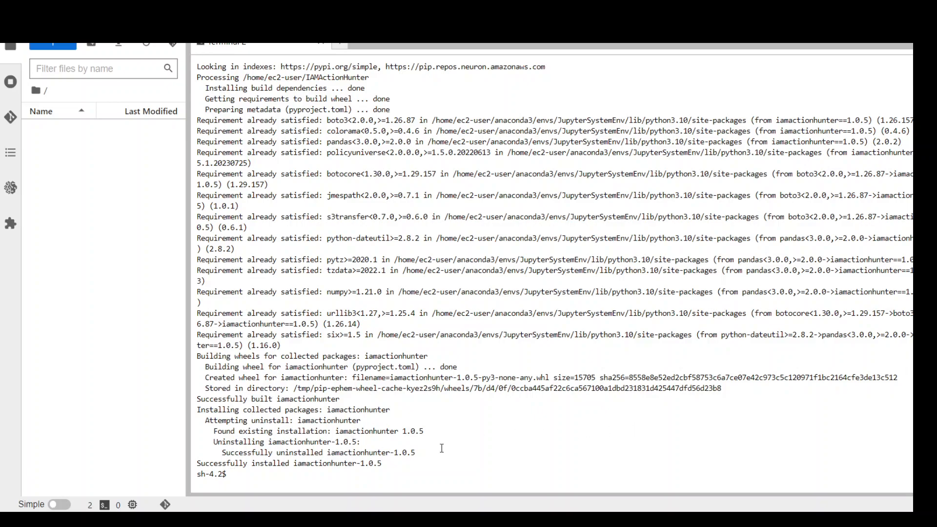
pyautogui.write('clear')
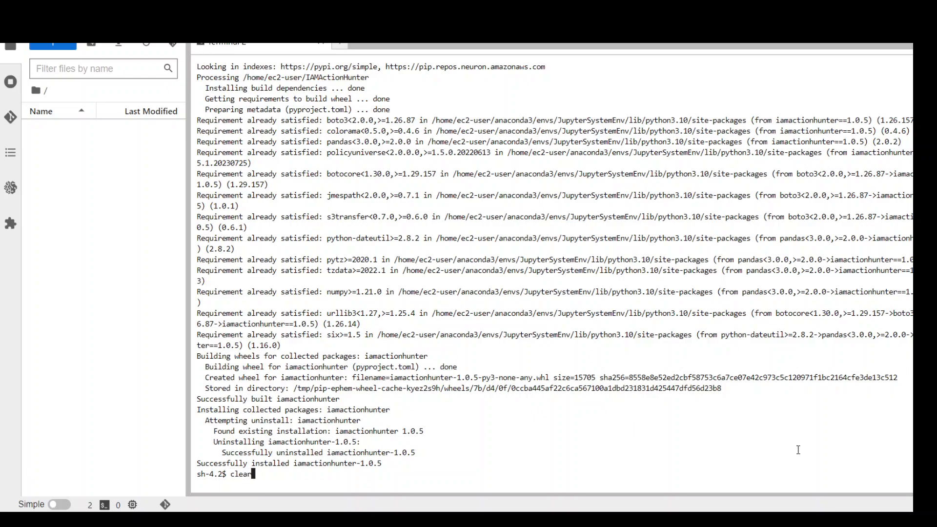
# - Run 'iamactionhunter --help' to show its options, then begin typing a collect command
pyautogui.rightClick(526, 244)
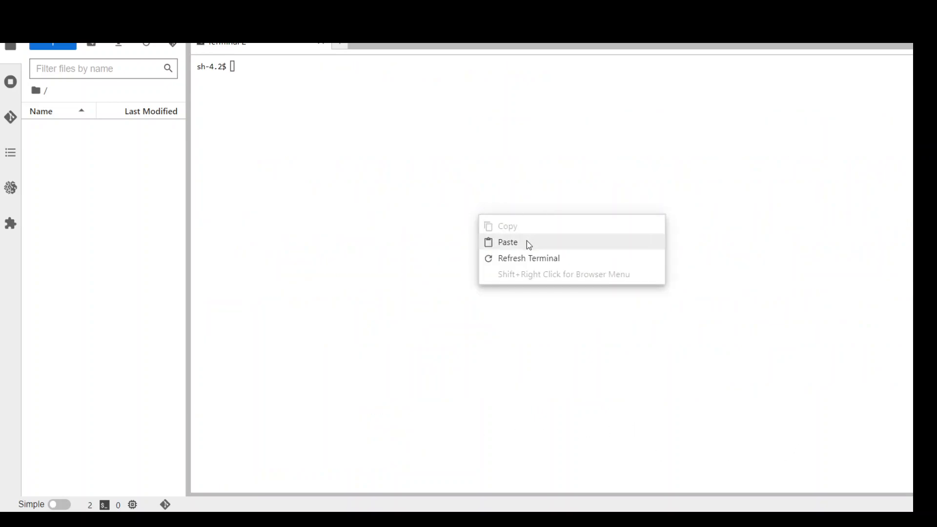
pyautogui.click(508, 242)
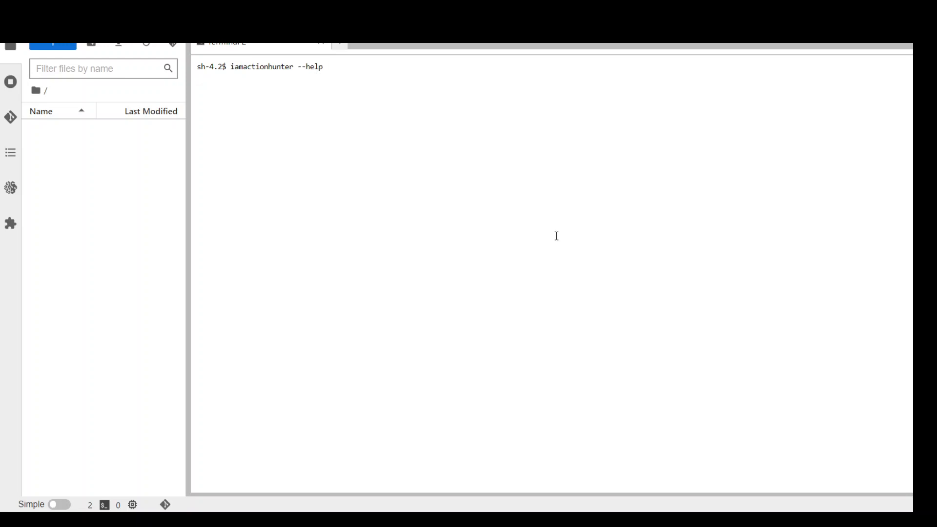
pyautogui.press('Return')
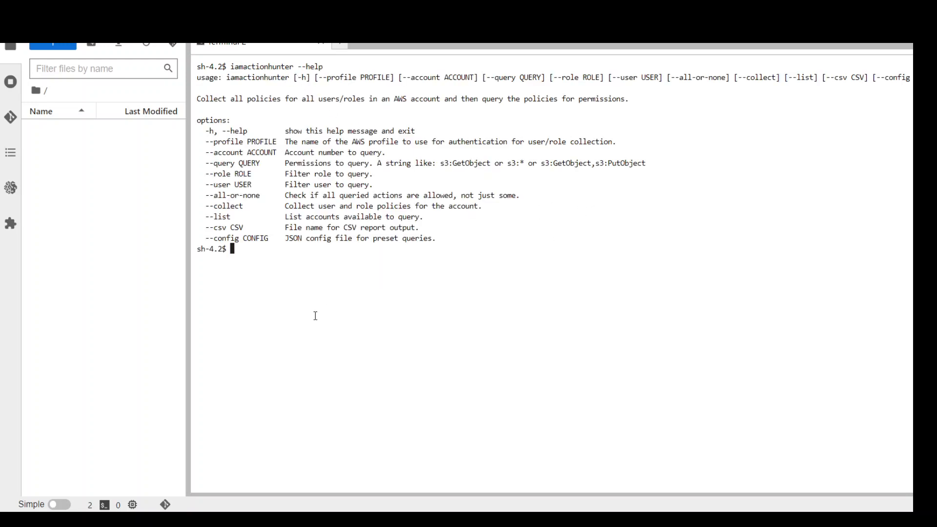
pyautogui.moveTo(277, 290)
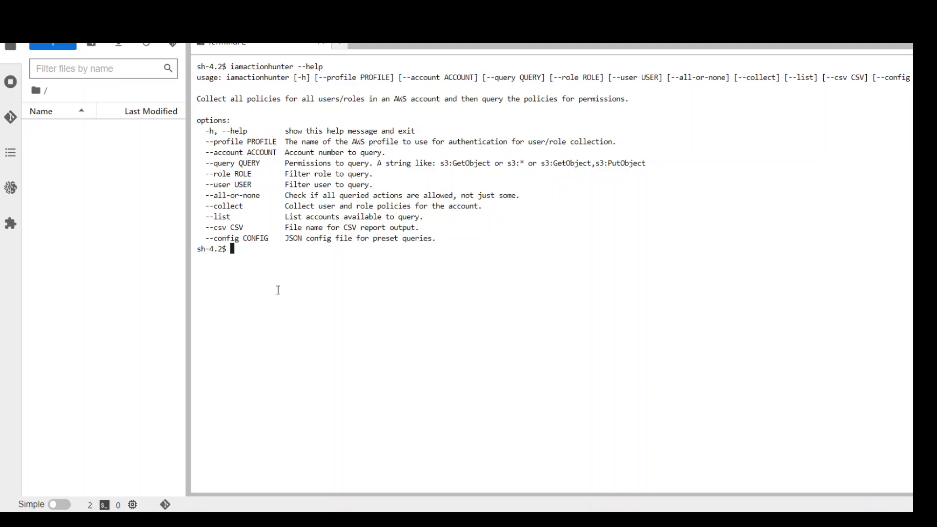
pyautogui.moveTo(540, 290)
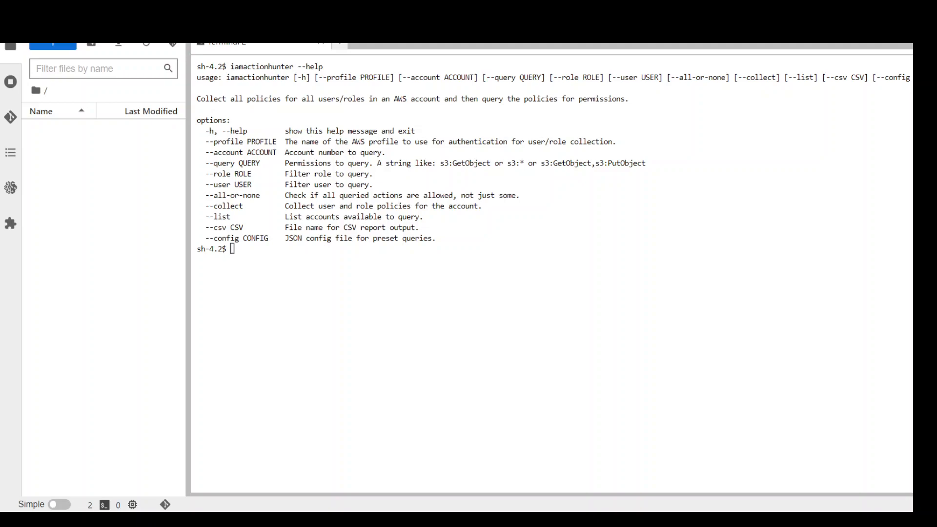
pyautogui.moveTo(408, 260)
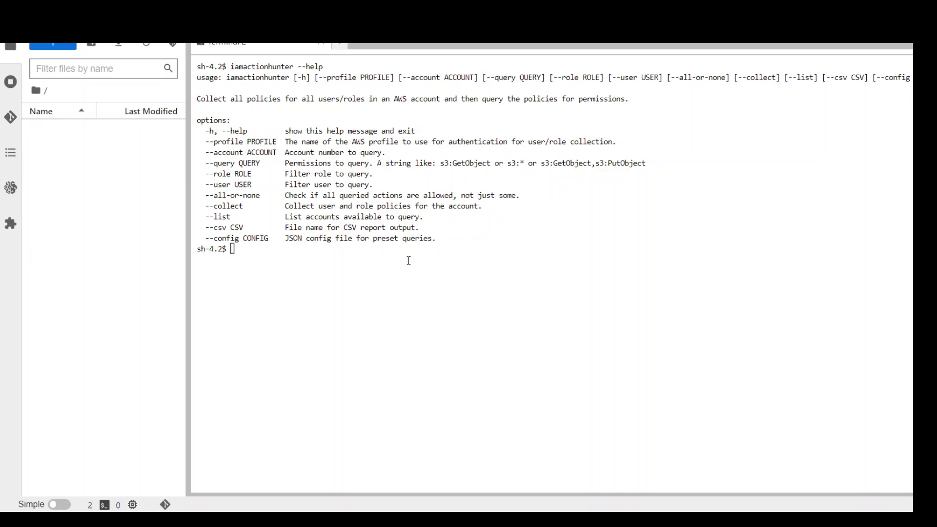
pyautogui.write('iamactionhunter --collect --profile default')
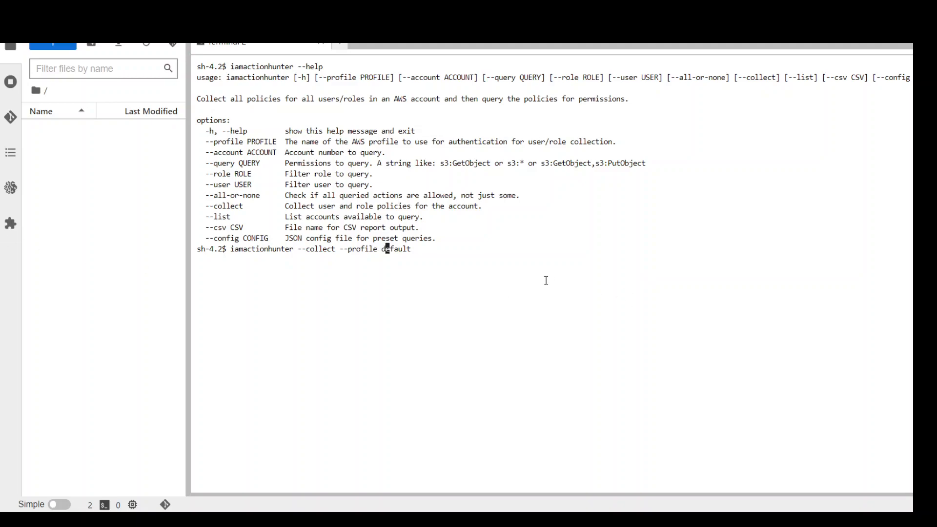
pyautogui.moveTo(538, 272)
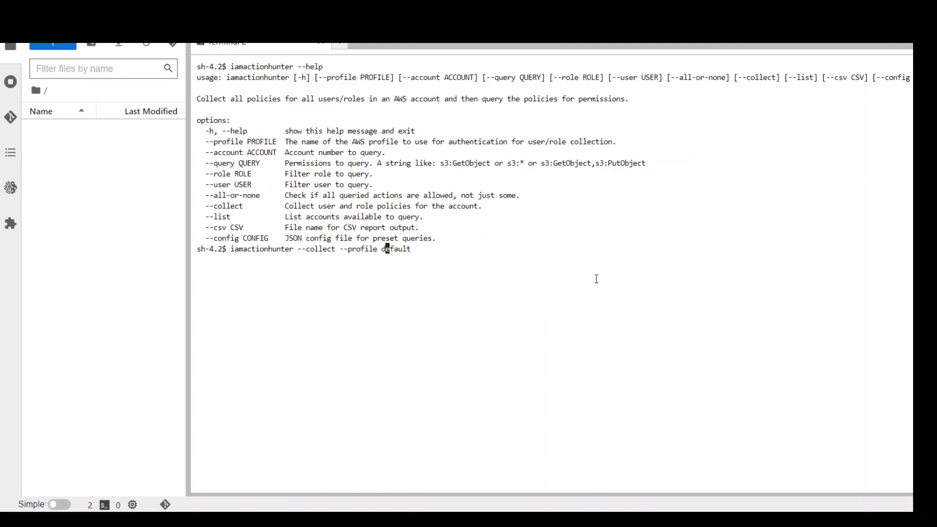
pyautogui.moveTo(404, 270)
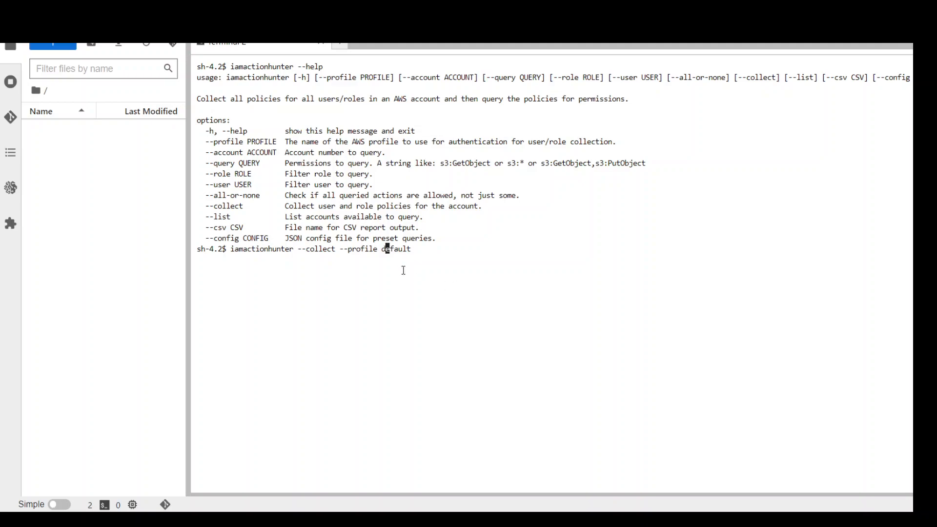
pyautogui.moveTo(432, 273)
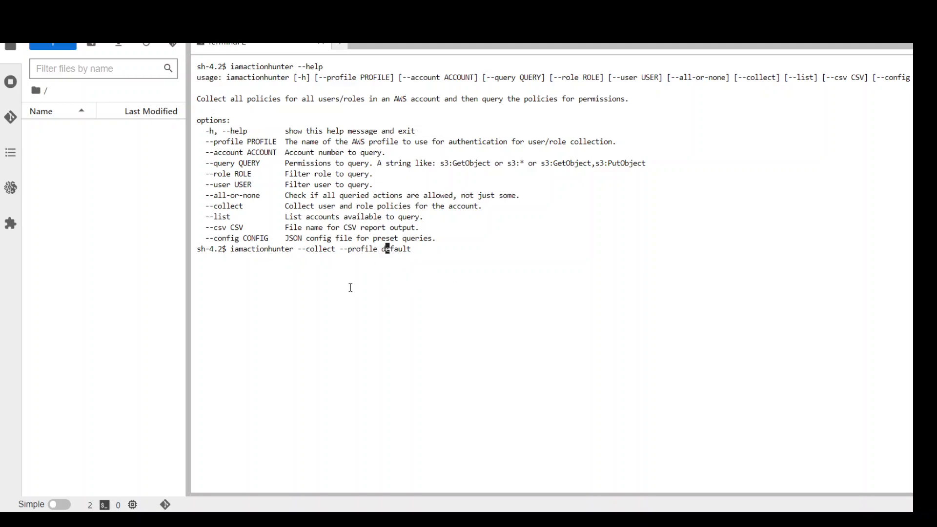
pyautogui.moveTo(564, 290)
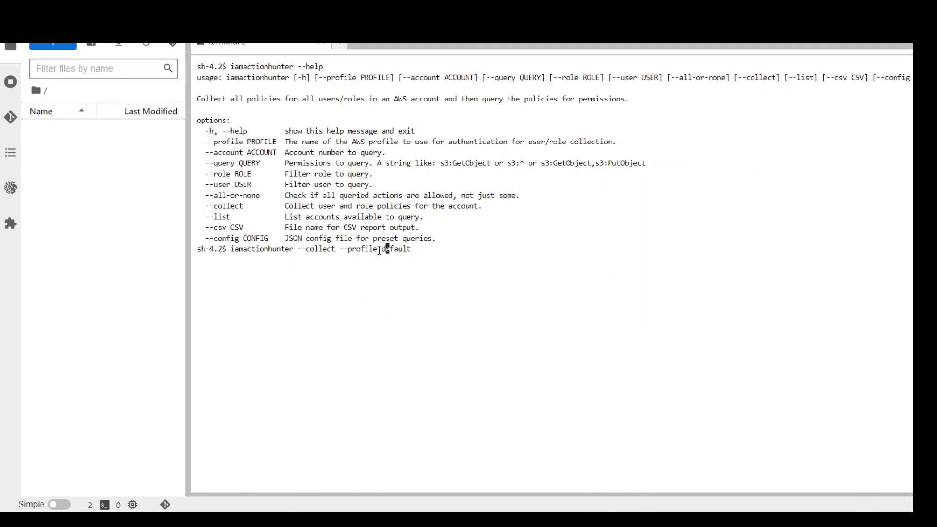
pyautogui.moveTo(864, 275)
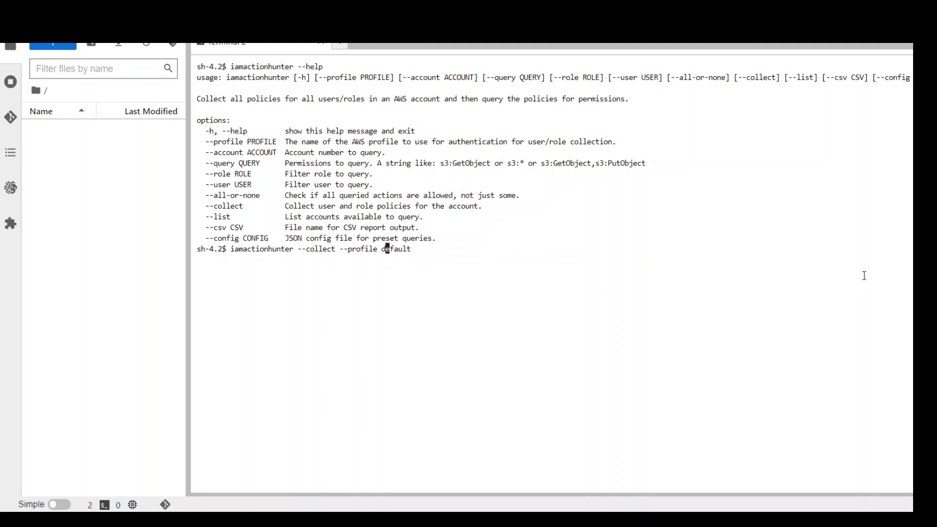
pyautogui.moveTo(345, 286)
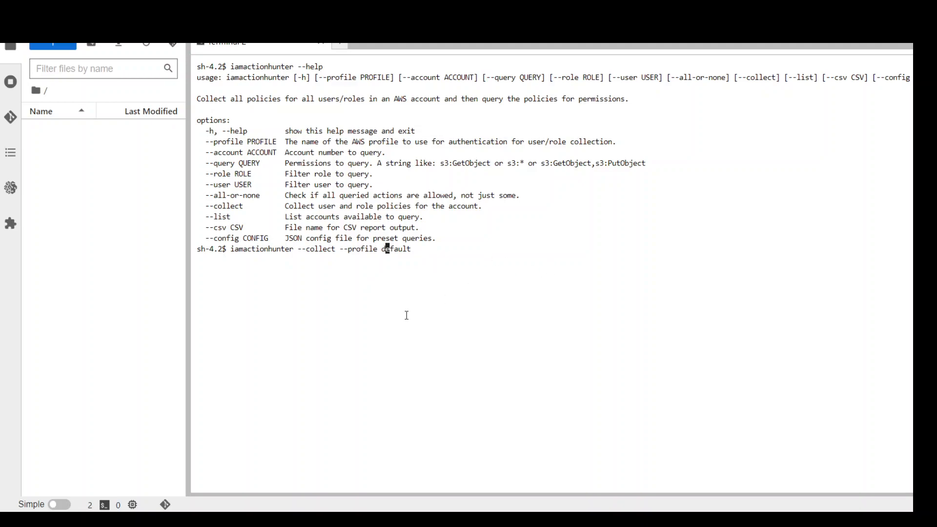
pyautogui.moveTo(497, 255)
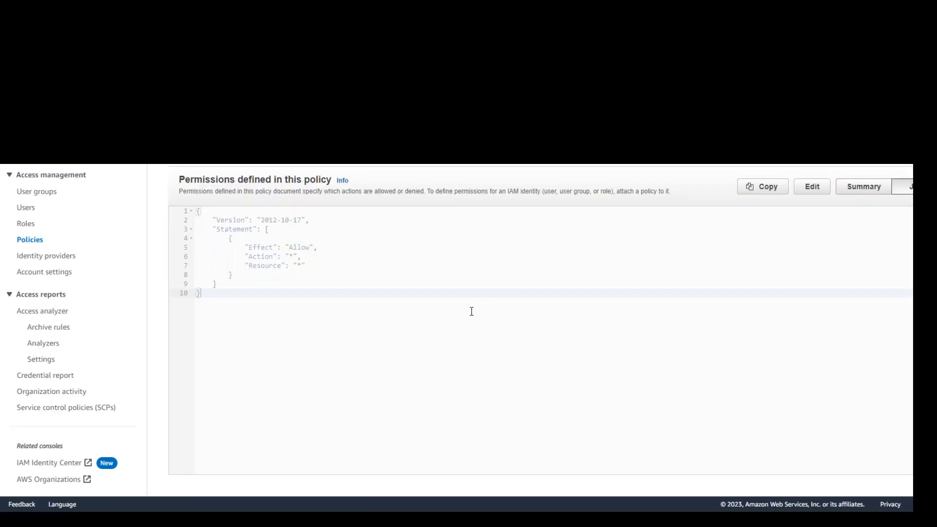
pyautogui.moveTo(310, 272)
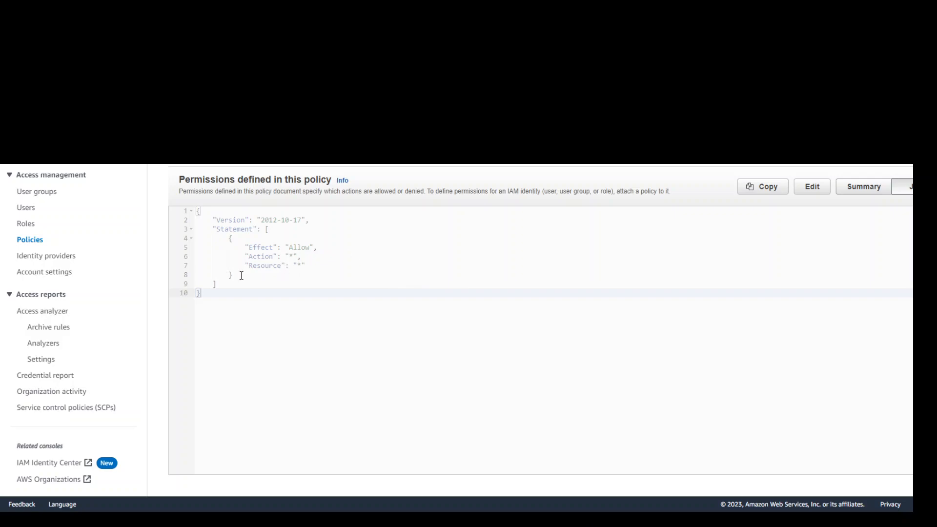
pyautogui.moveTo(417, 267)
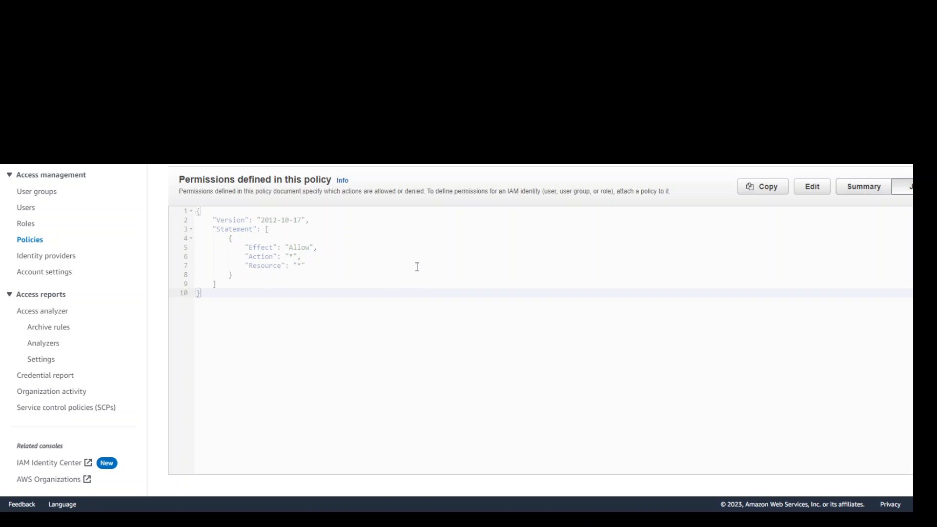
pyautogui.moveTo(350, 266)
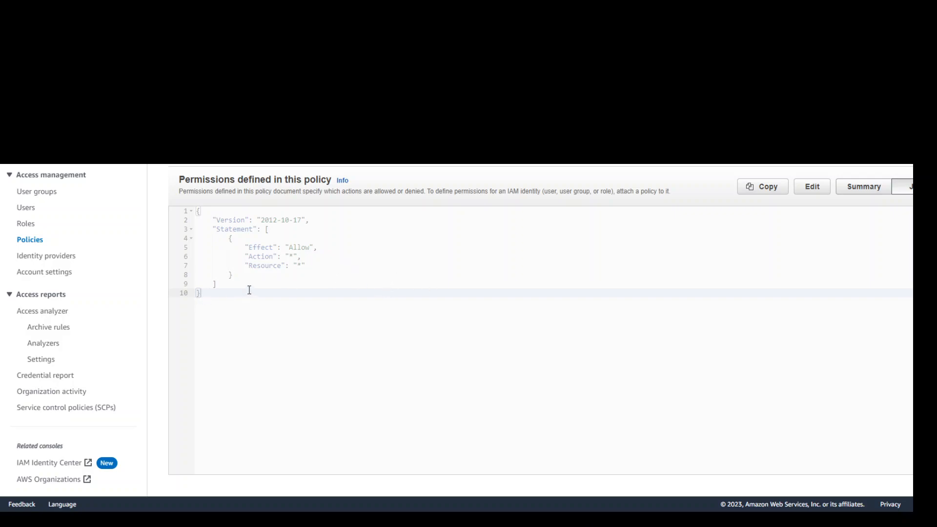
pyautogui.moveTo(245, 290)
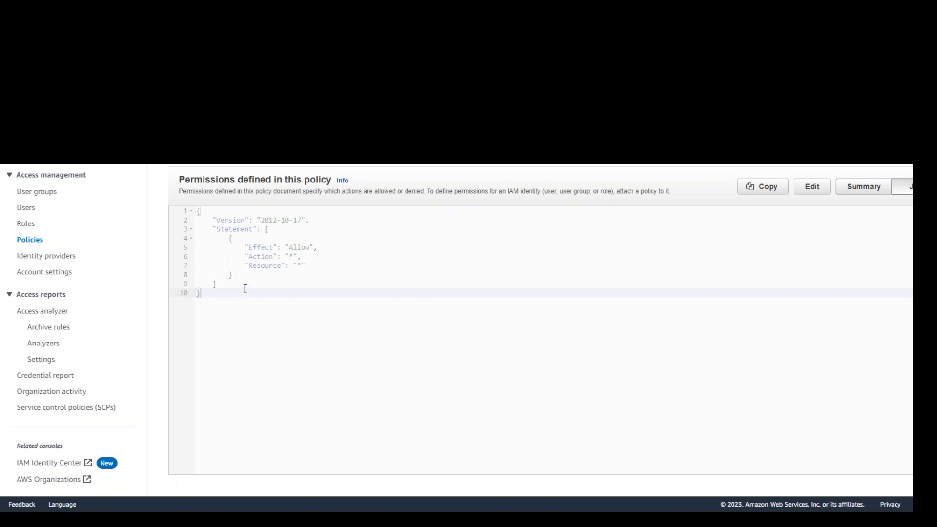
pyautogui.moveTo(203, 292)
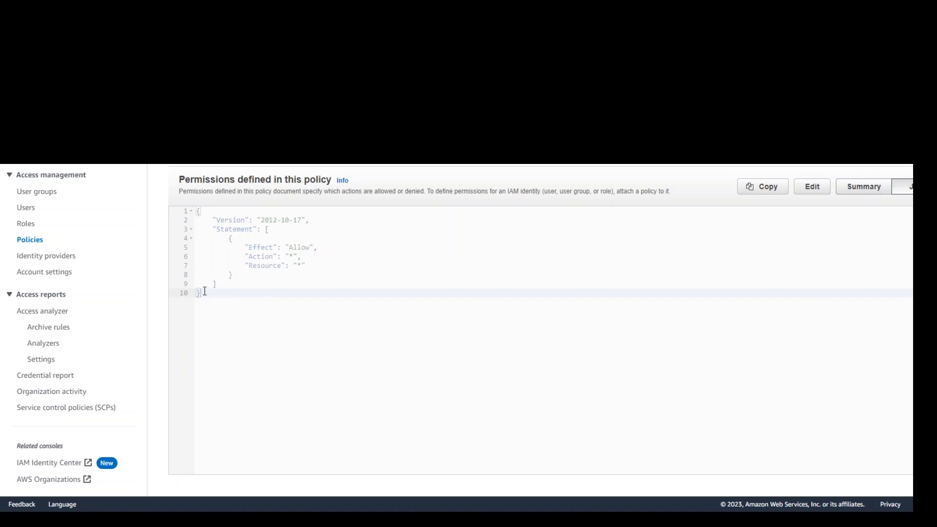
pyautogui.moveTo(525, 224)
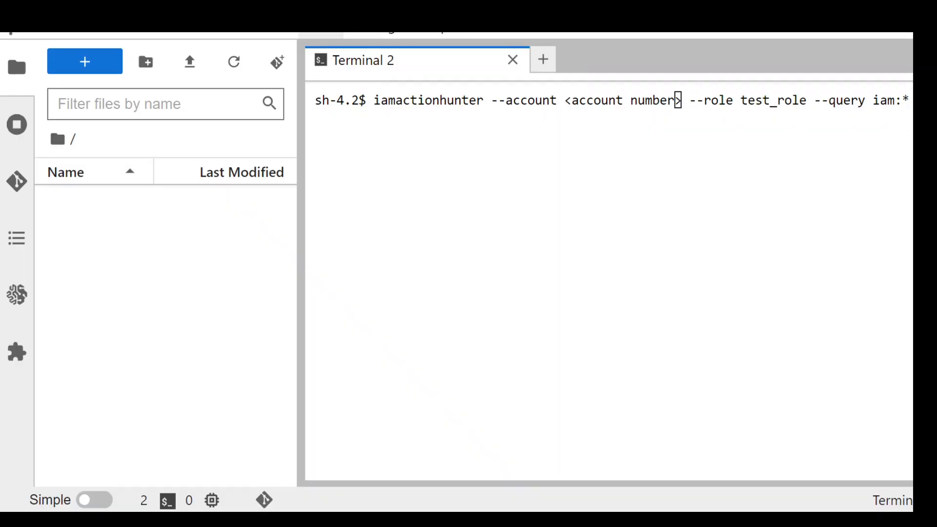
pyautogui.moveTo(556, 196)
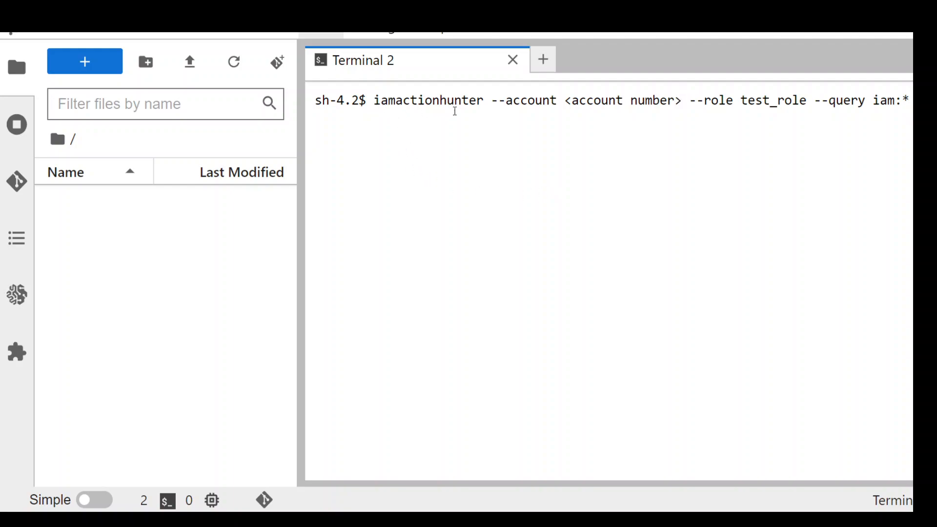
pyautogui.moveTo(657, 108)
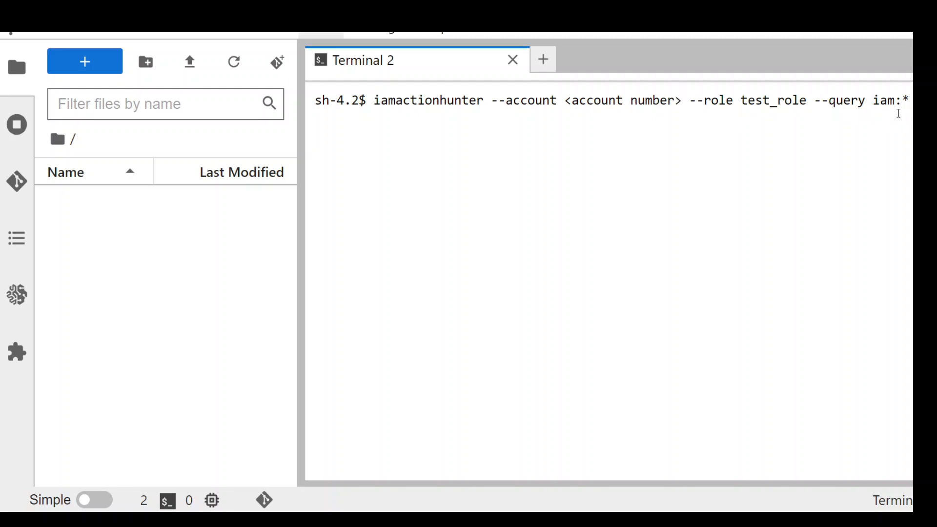
# - Focus Terminal 2 to run the iamactionhunter iam:* query for test_role
pyautogui.click(674, 100)
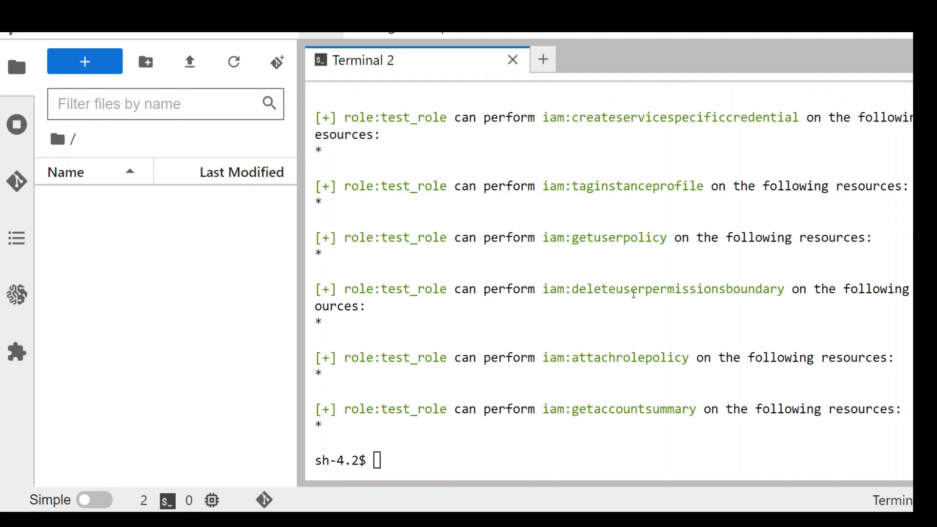
pyautogui.moveTo(735, 376)
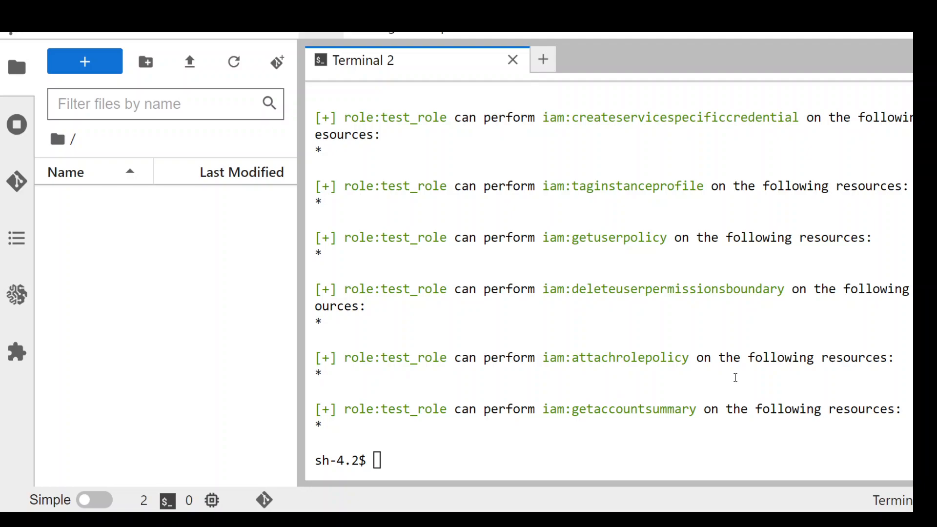
pyautogui.moveTo(612, 312)
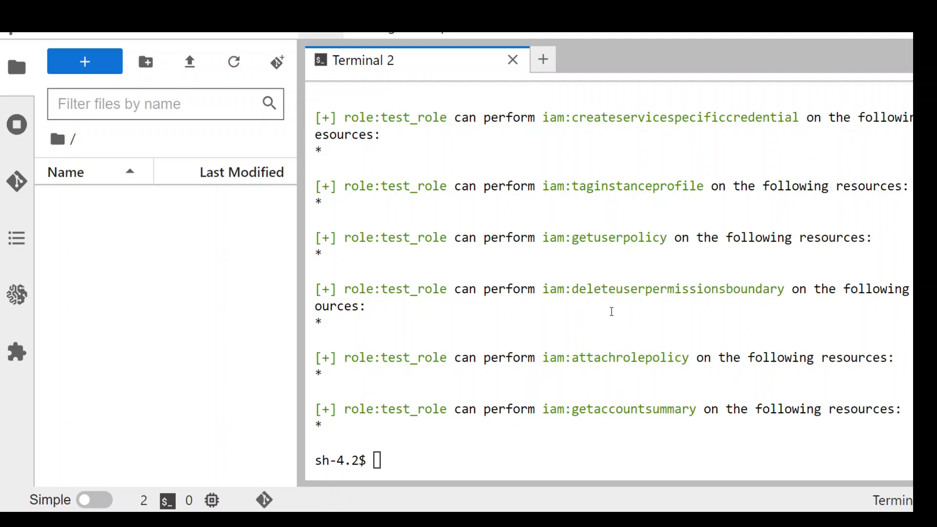
pyautogui.moveTo(805, 341)
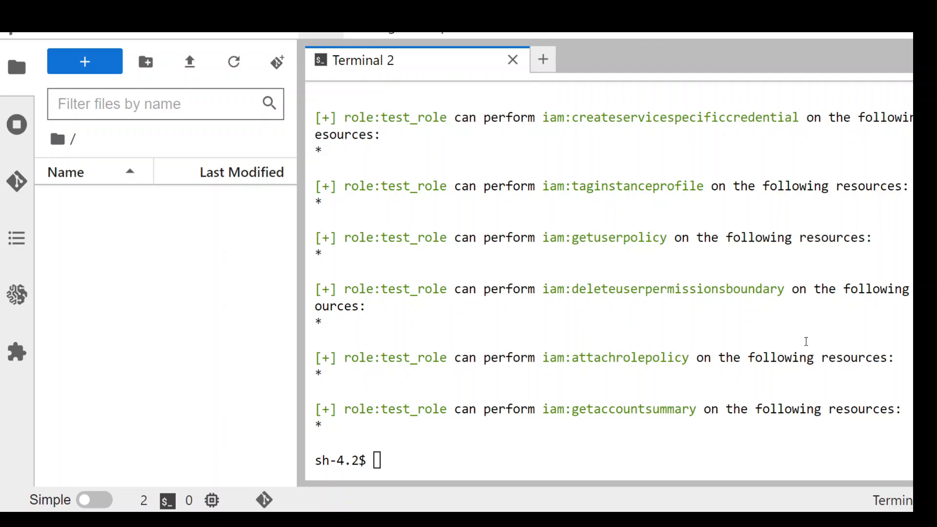
pyautogui.doubleClick(615, 357)
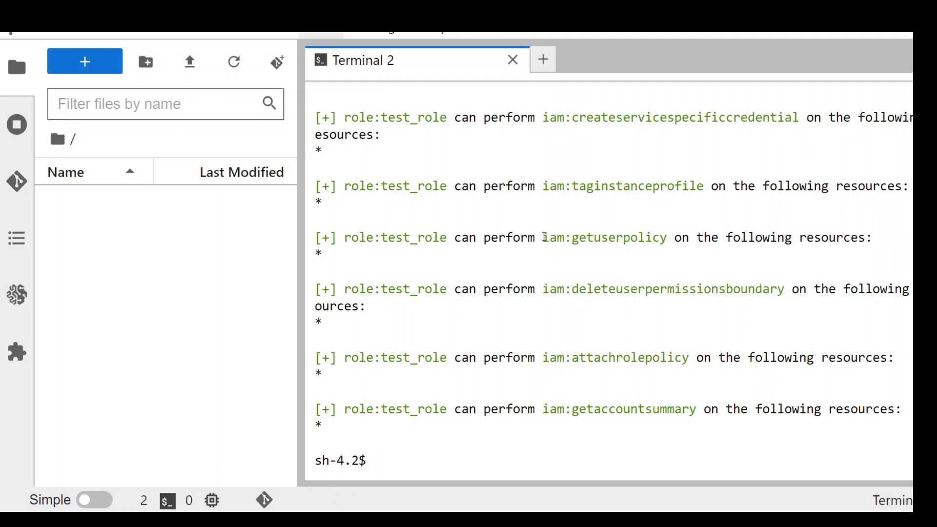
pyautogui.doubleClick(604, 238)
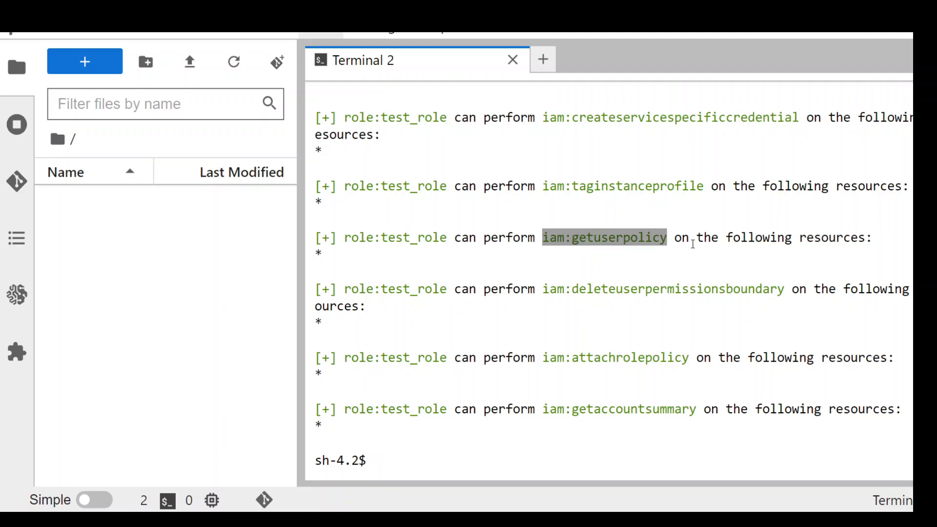
pyautogui.moveTo(27, 436)
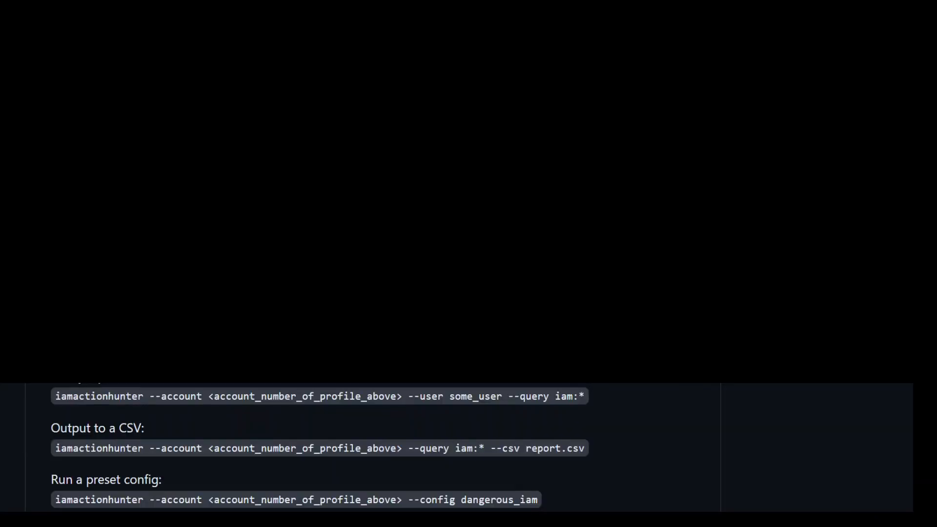
# - Scroll the GitHub README's Examples section, highlighting the basic query example command
pyautogui.scroll(3)
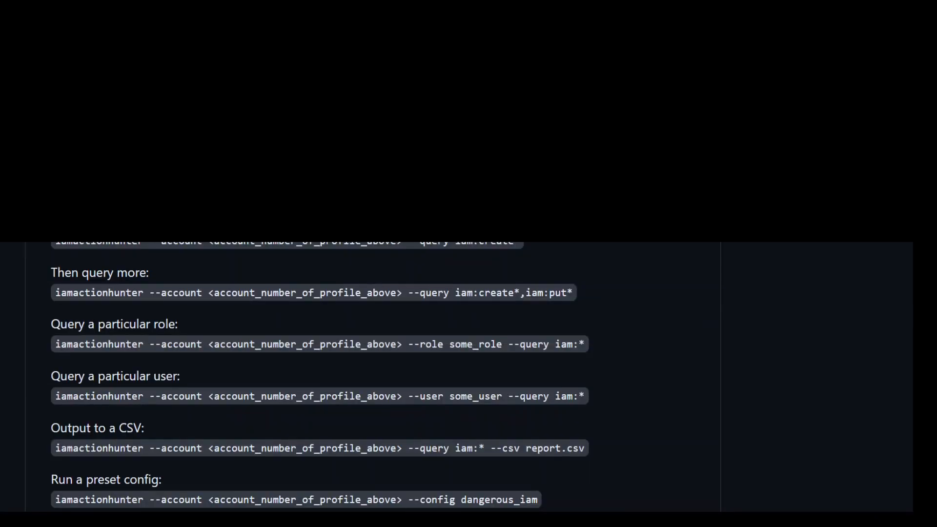
pyautogui.scroll(3)
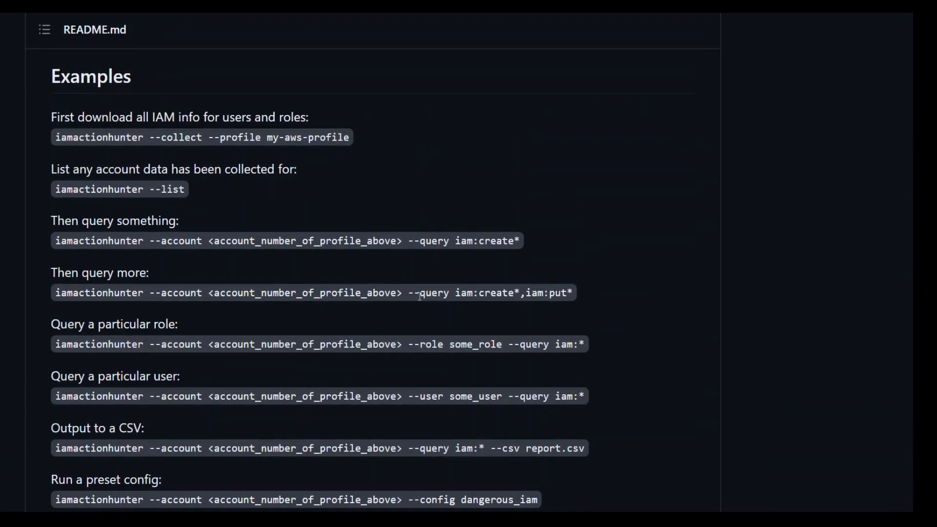
pyautogui.moveTo(445, 314)
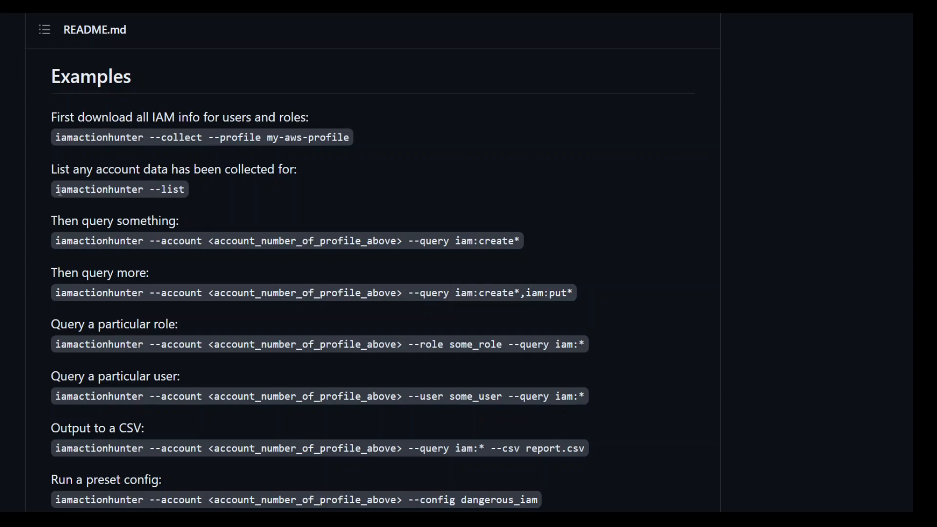
pyautogui.doubleClick(119, 189)
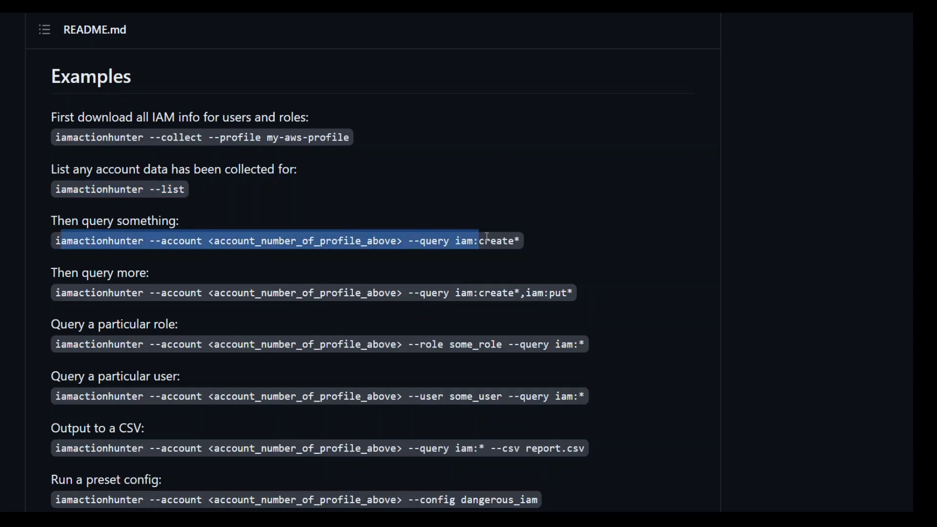
pyautogui.scroll(-3)
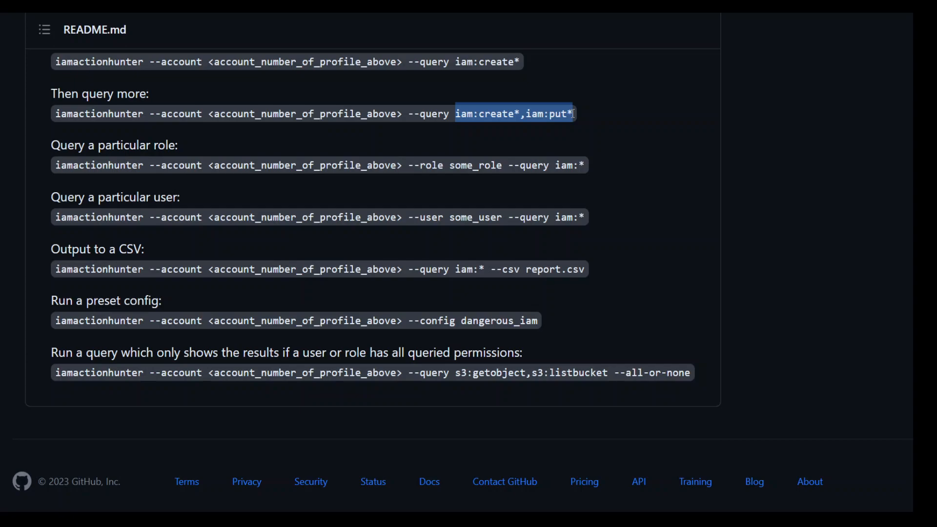
pyautogui.moveTo(131, 216)
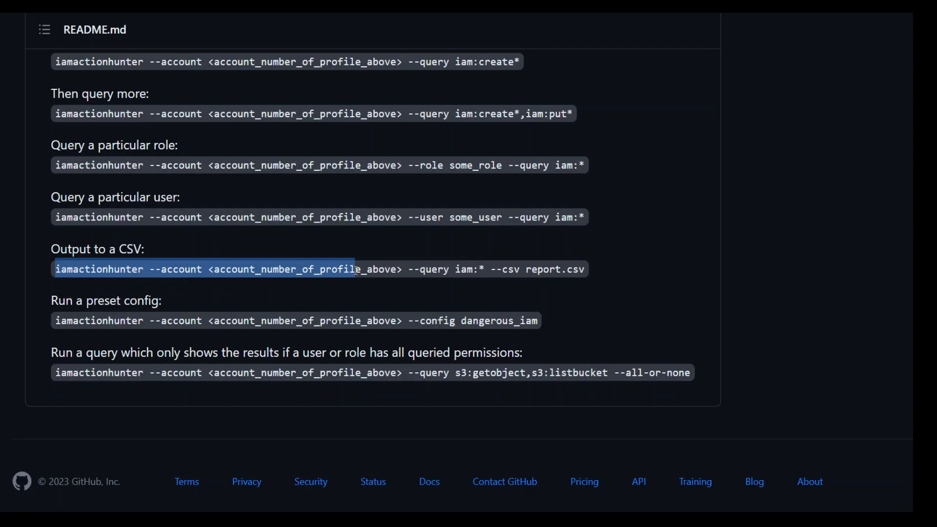
pyautogui.moveTo(627, 316)
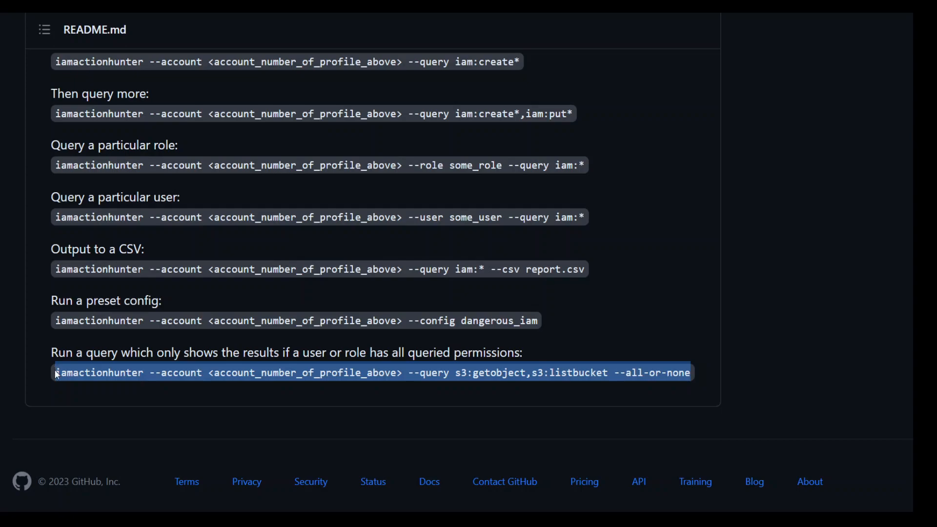
pyautogui.click(713, 272)
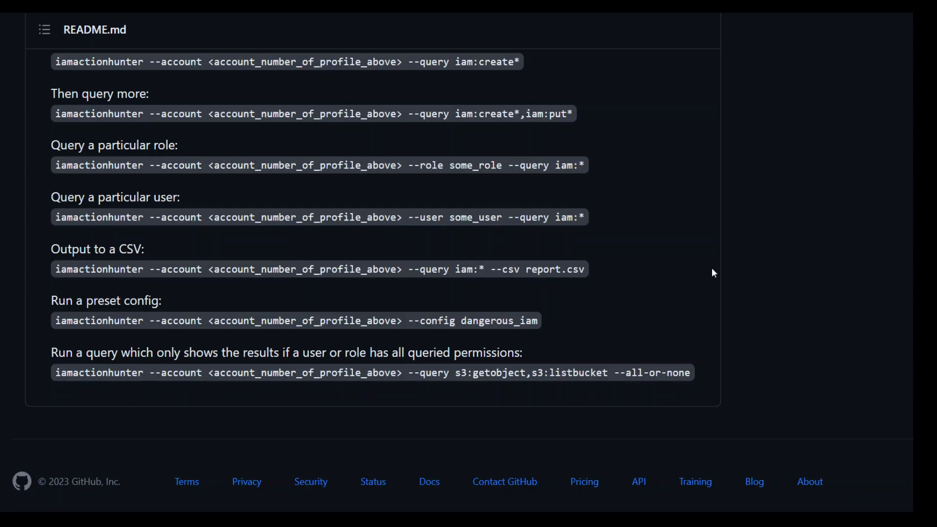